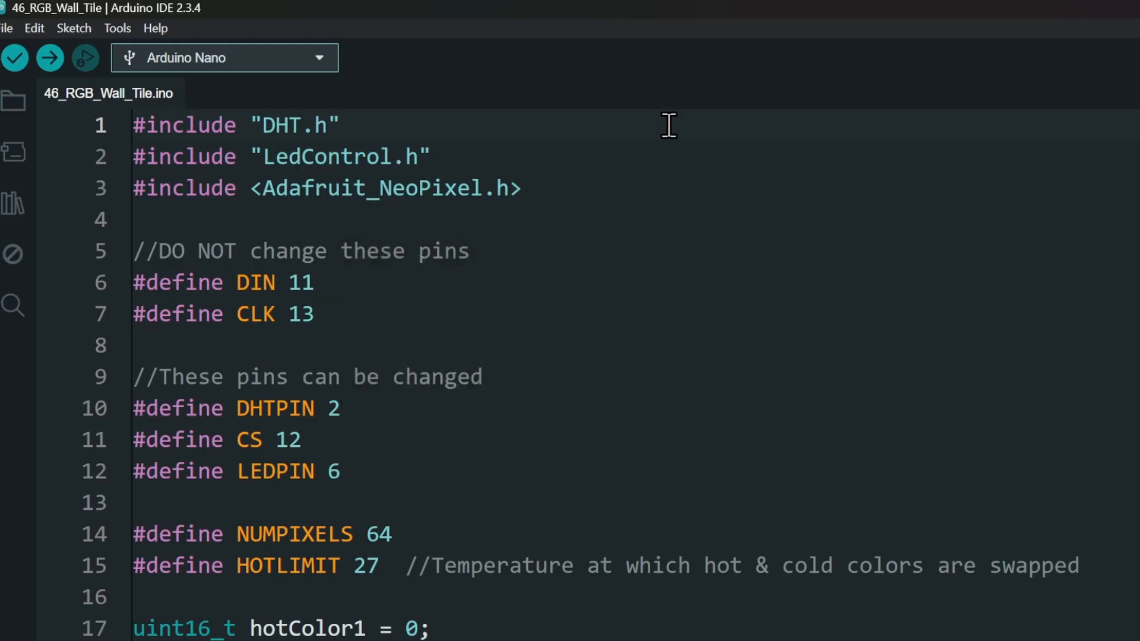
Focus the sketch at the DHTPIN, CS and LEDPIN pin definitions for review
click(339, 125)
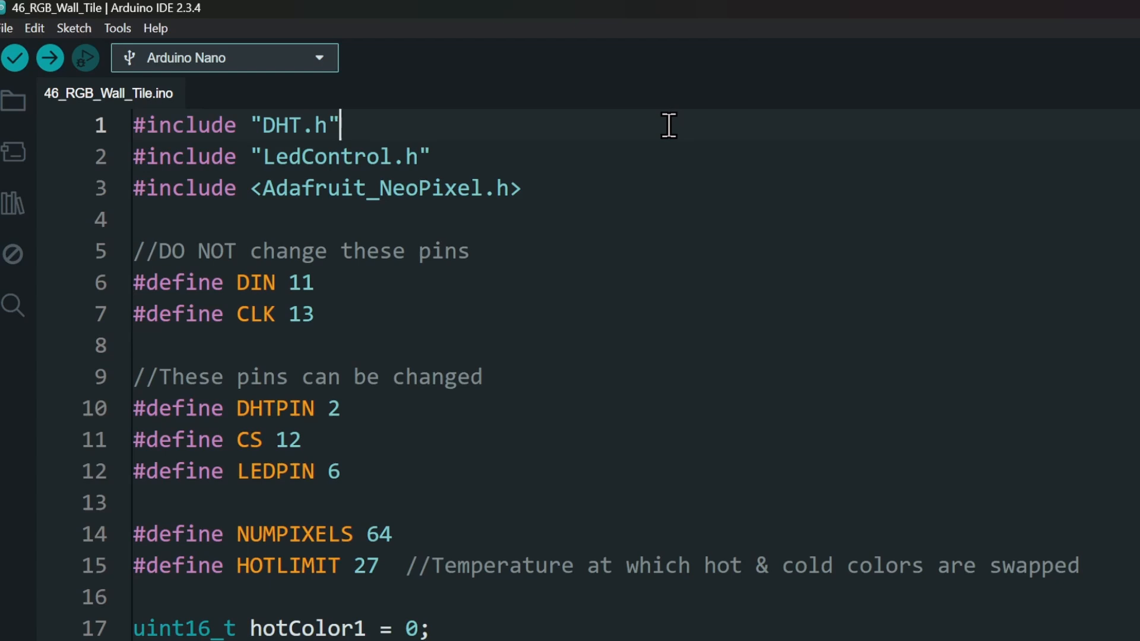
mouse_move(618, 168)
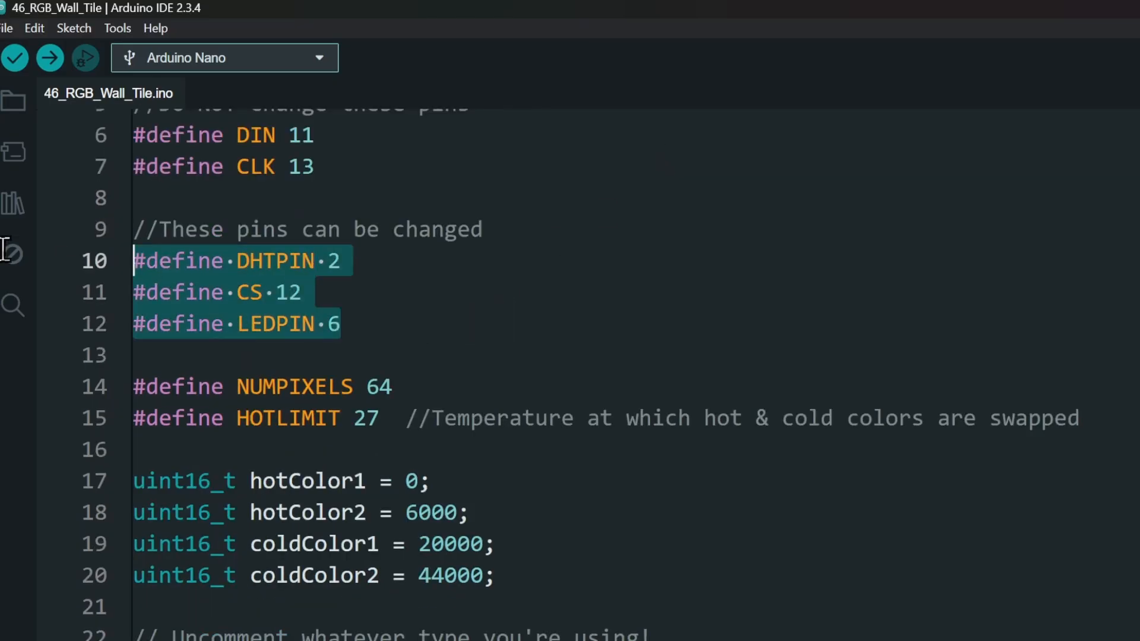
Scroll to the delaytime setting and the start of the digitCodeMap array
scroll(down, 3)
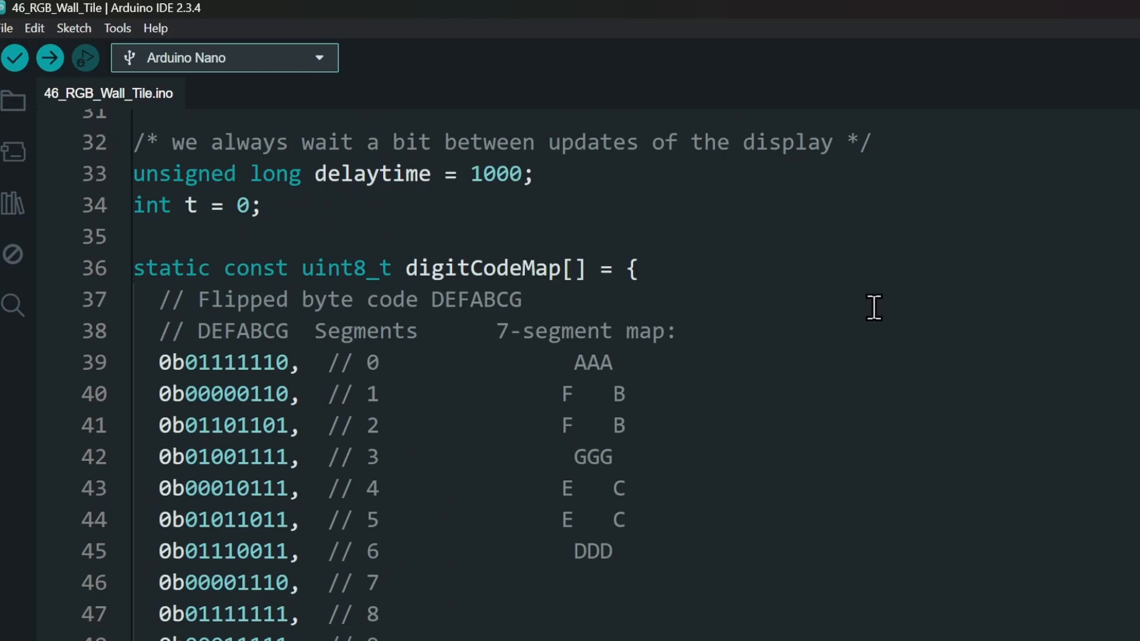
Upload the 46_RGB_Wall_Tile sketch to the Arduino Nano and watch the build output
scroll(down, 3)
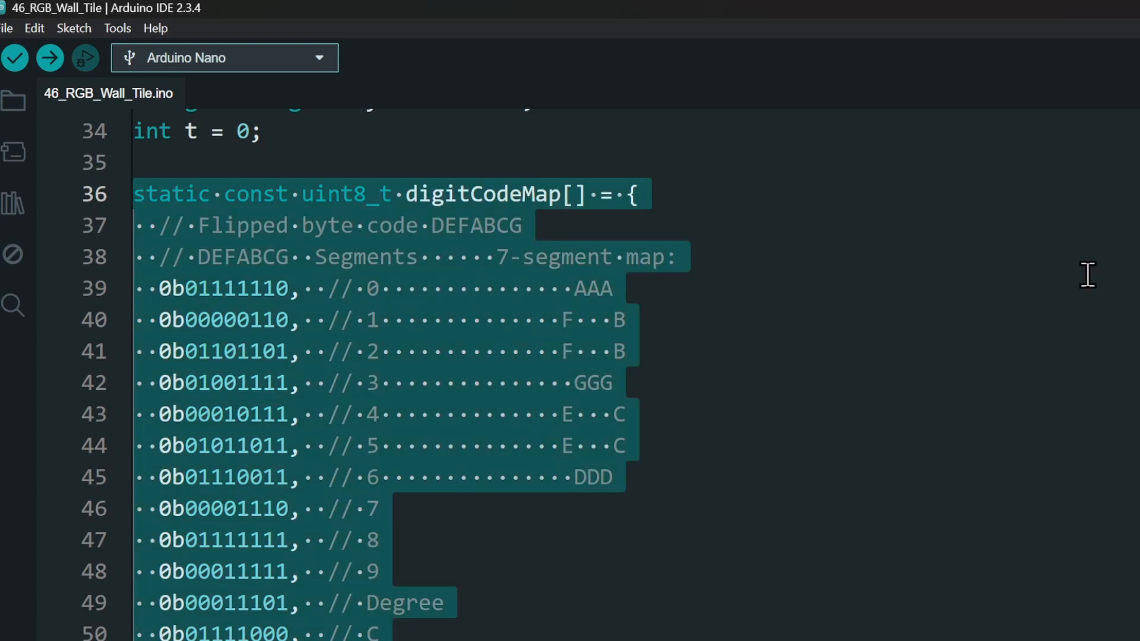
click(50, 57)
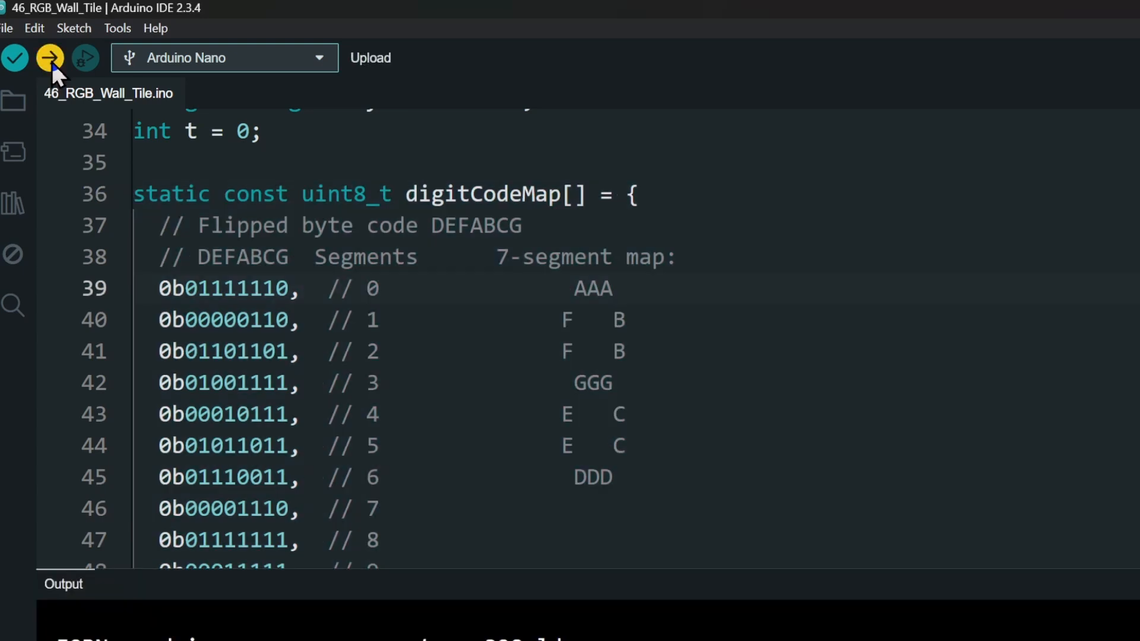